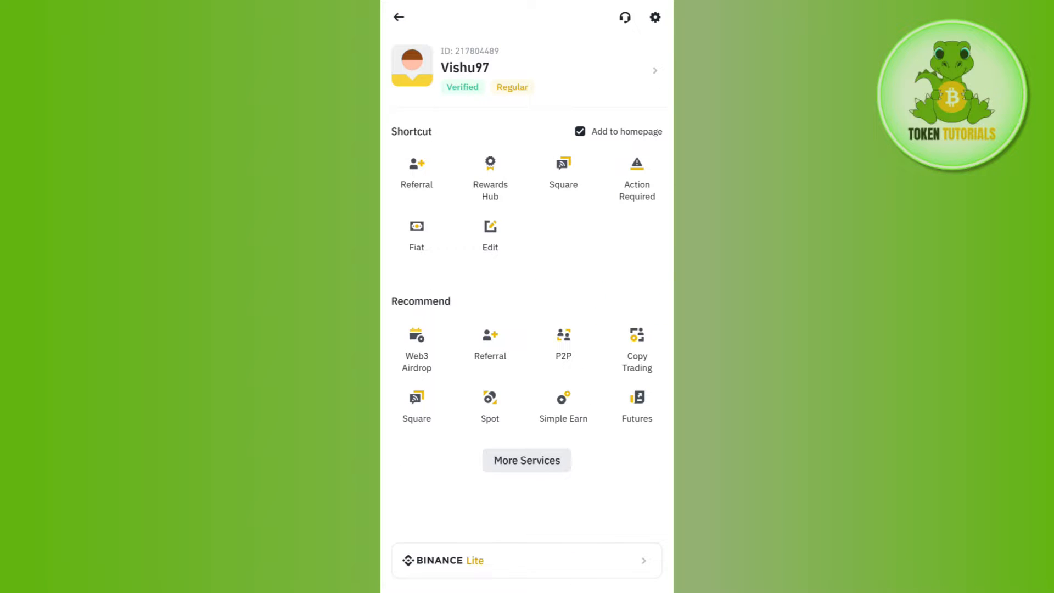
# Open More Services and scroll down to the Trade section
pyautogui.click(526, 461)
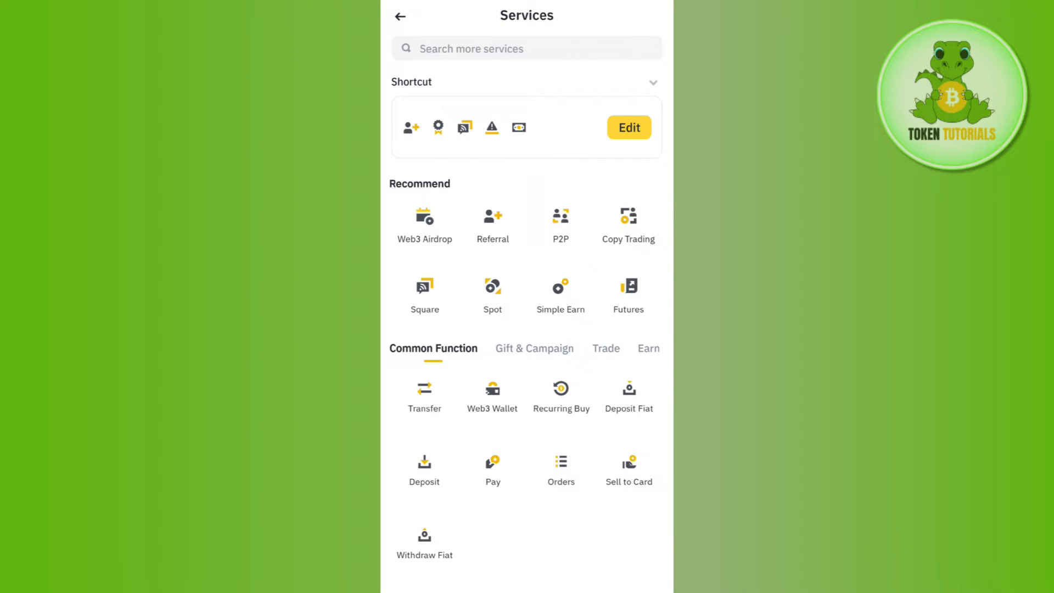
pyautogui.scroll(-3)
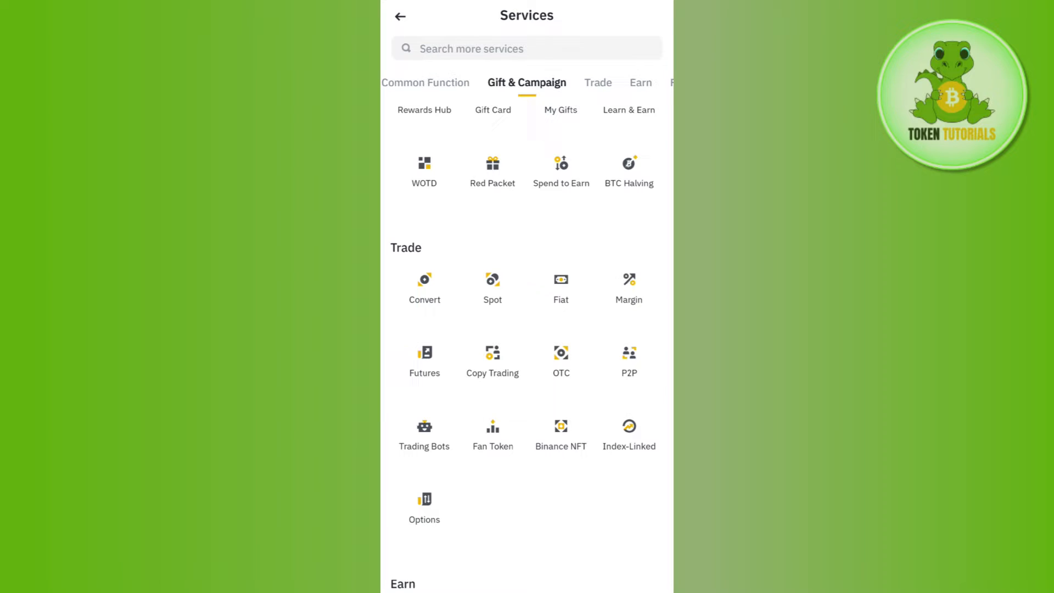
# Open Fiat to buy USDT by card and enter 2 as the first USD digit
pyautogui.click(560, 280)
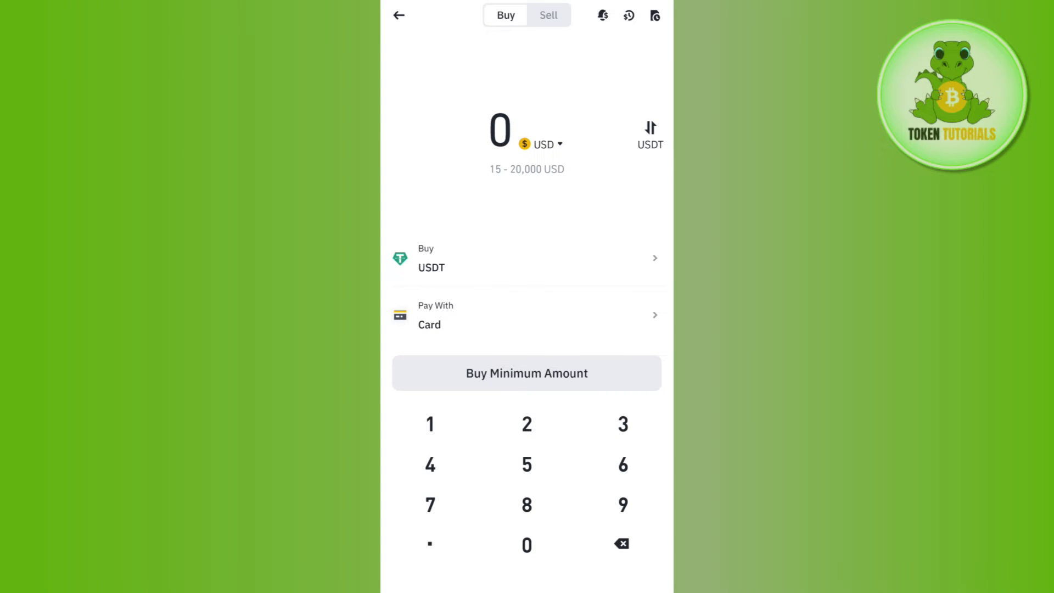
pyautogui.click(526, 425)
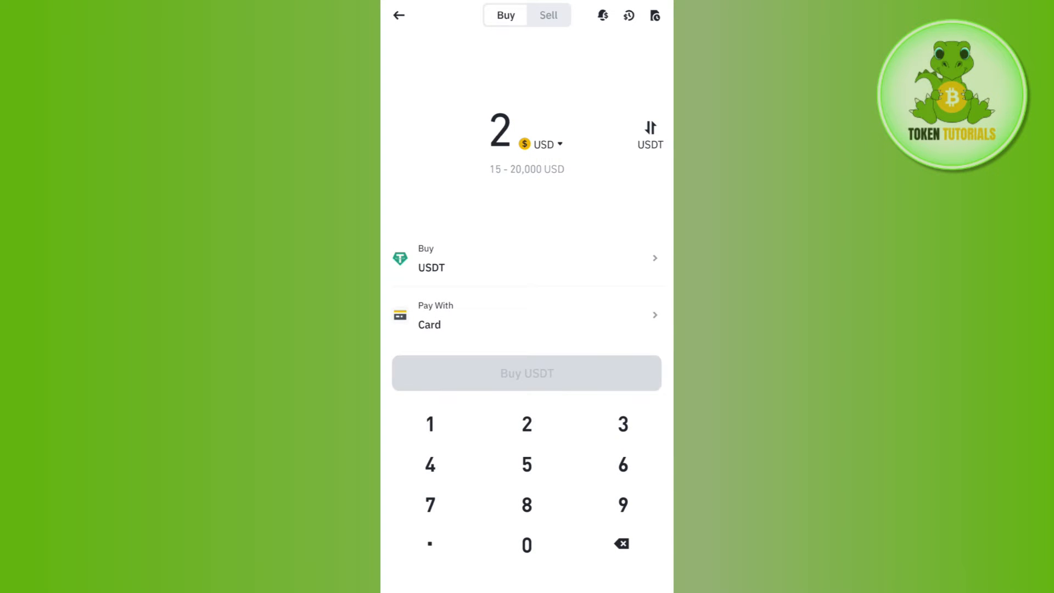
# Make the purchase amount 20 USD and start adding a new card
pyautogui.click(526, 545)
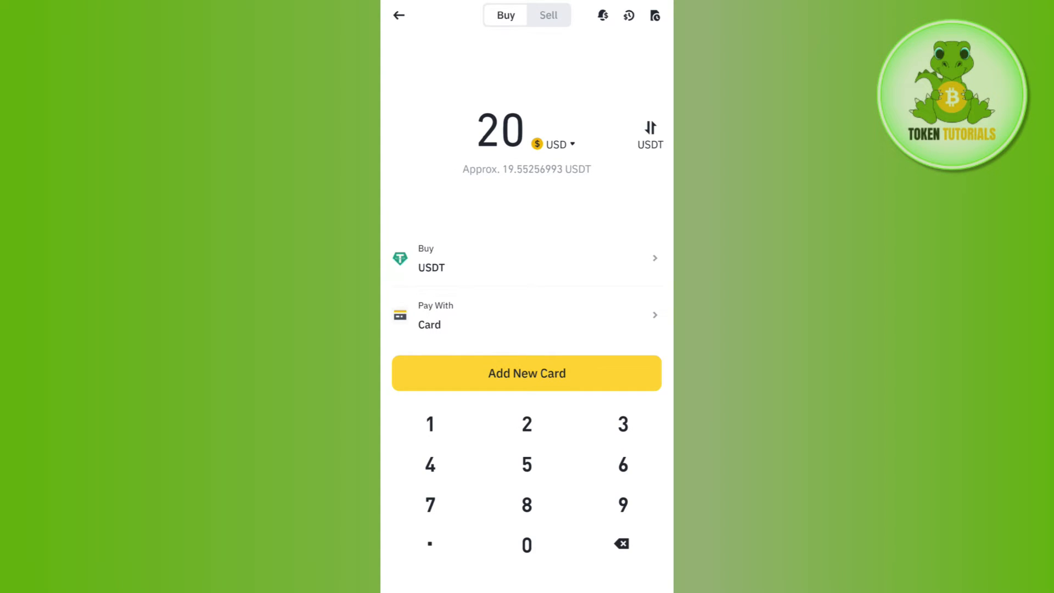
pyautogui.click(527, 373)
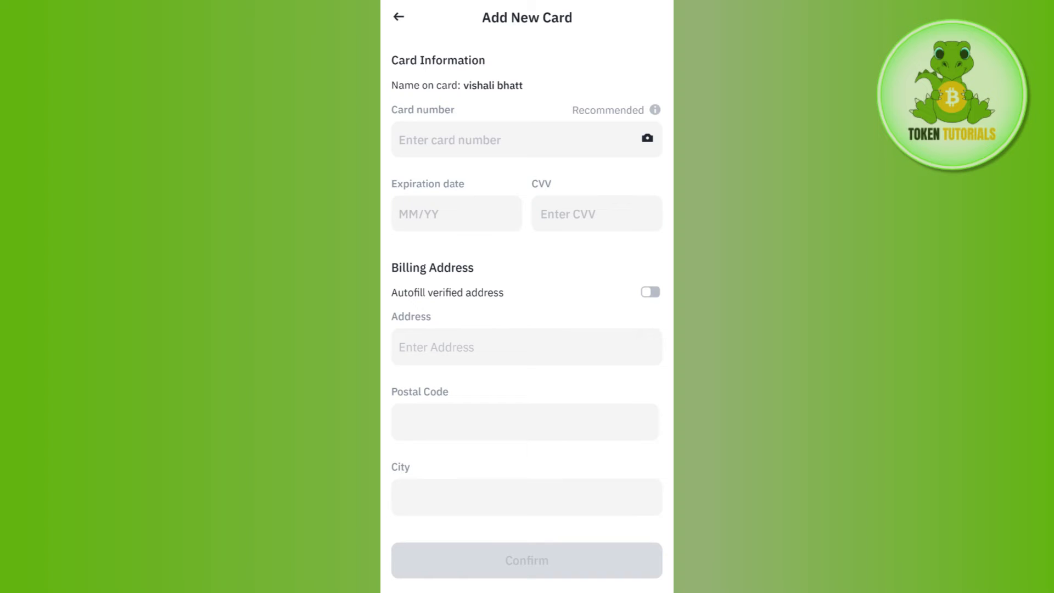
# Look over the empty Add New Card form, then back out to the Buy screen
pyautogui.scroll(-3)
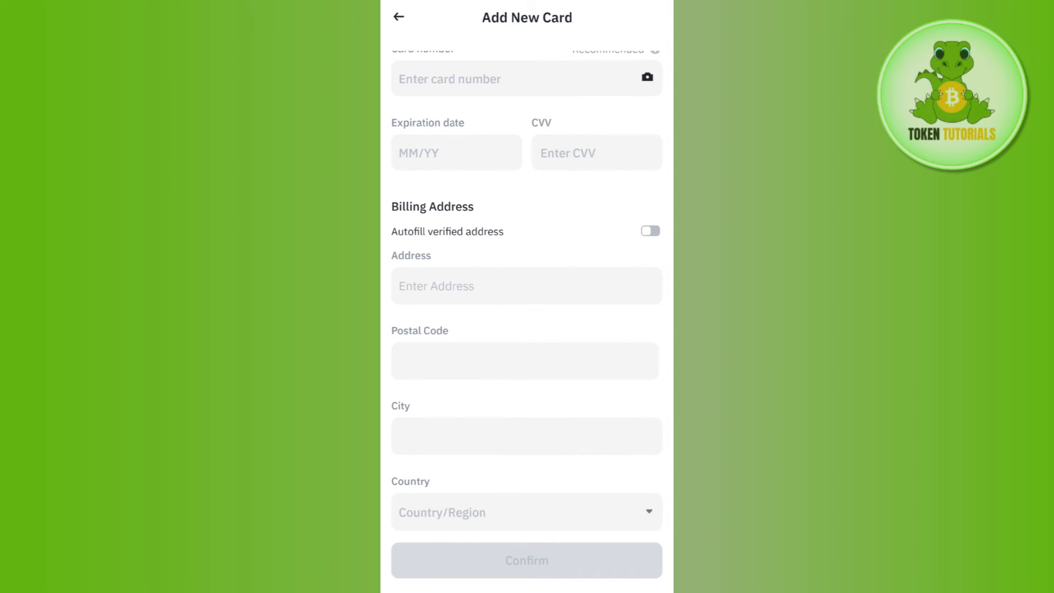
pyautogui.scroll(3)
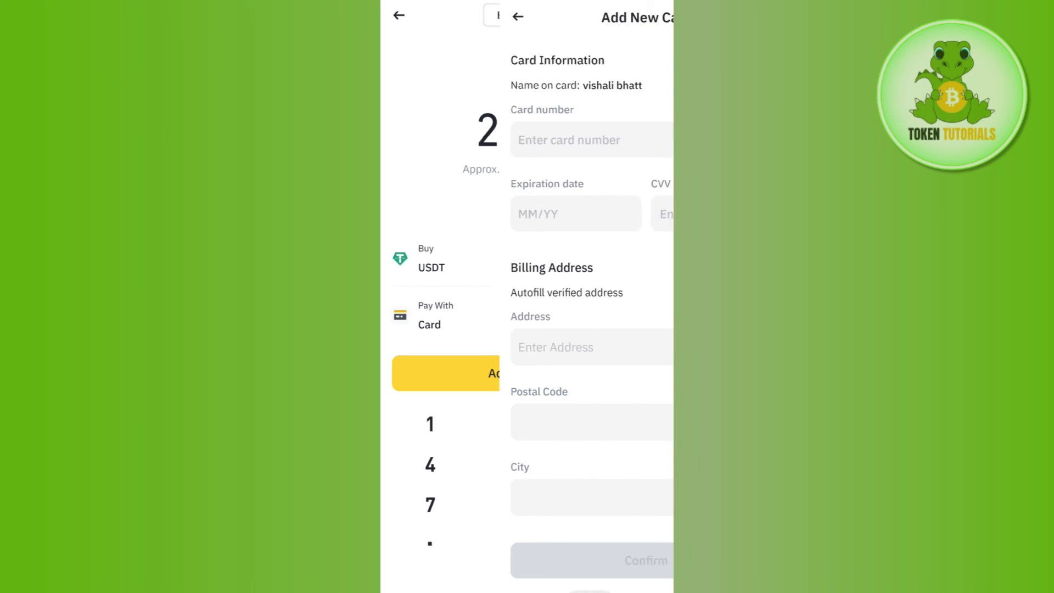
pyautogui.click(518, 16)
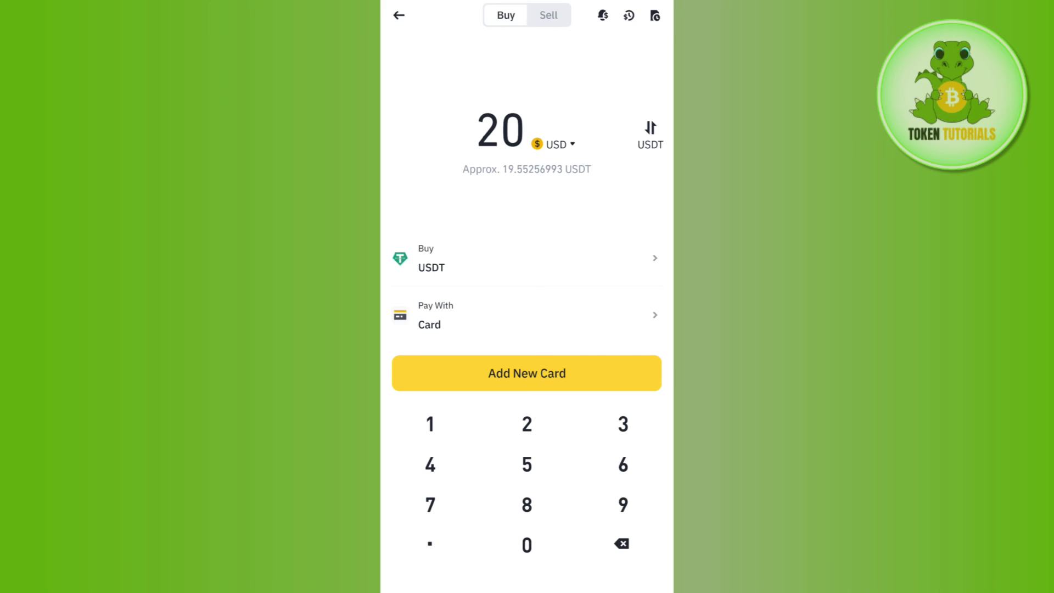